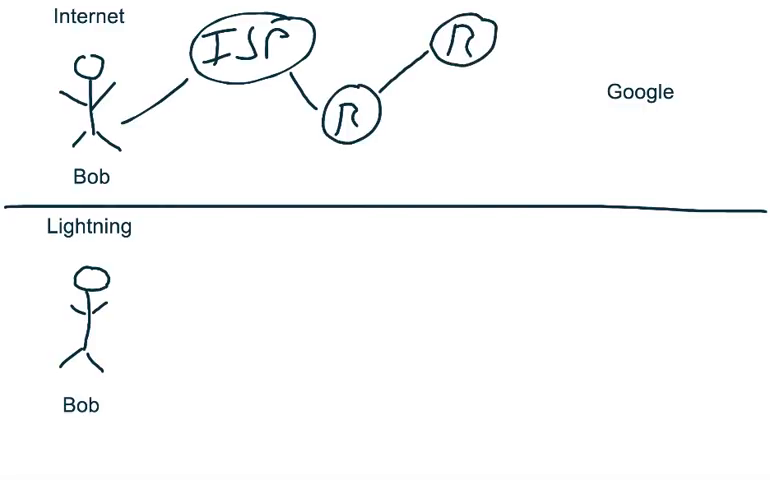
Step: Draw the connecting link from the routers toward the Google label
drag(490, 50, 600, 84)
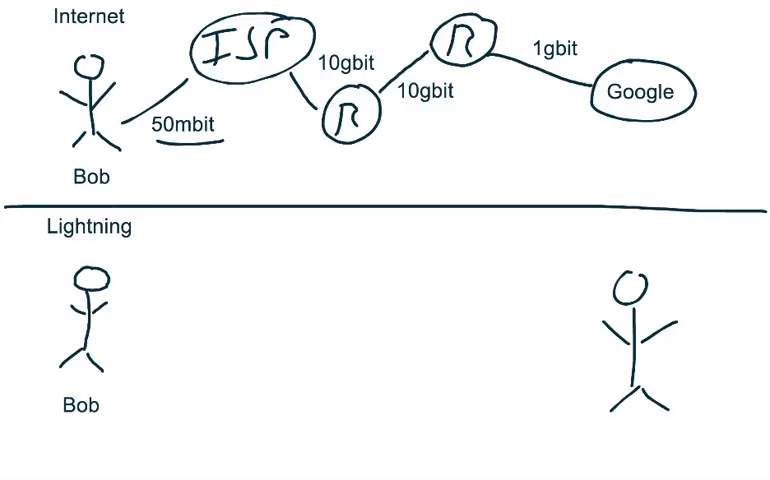
Step: Draw Bob's payment channel line and handwrite the two intermediary node names
drag(110, 336, 194, 300)
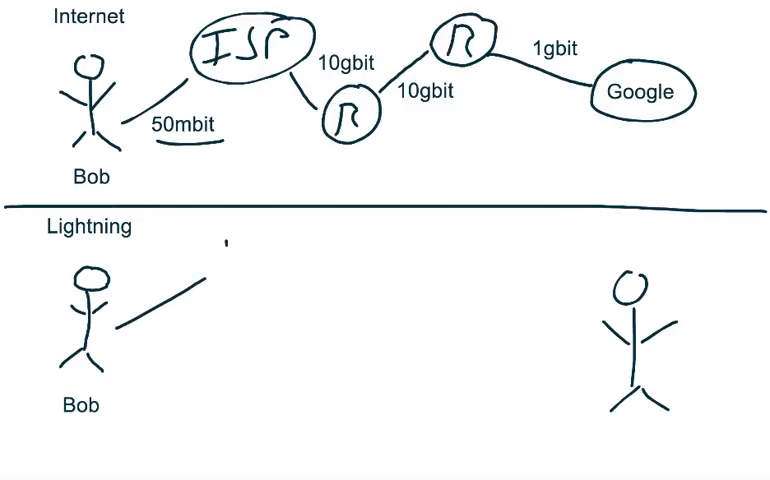
text(ba)
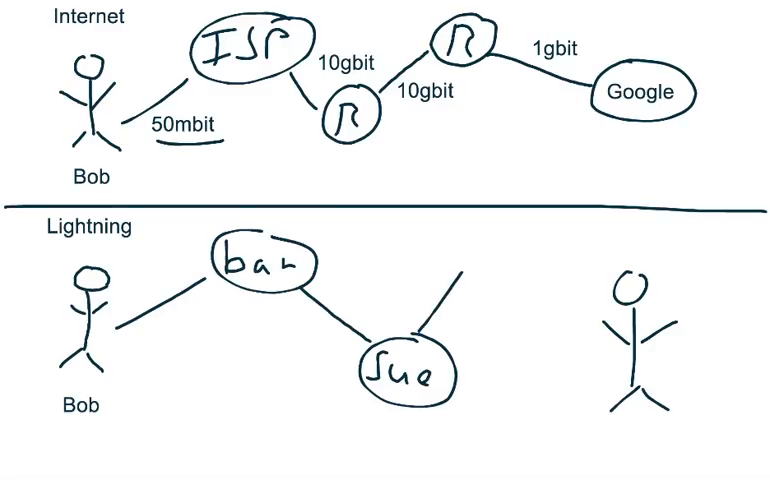
text(Cur)
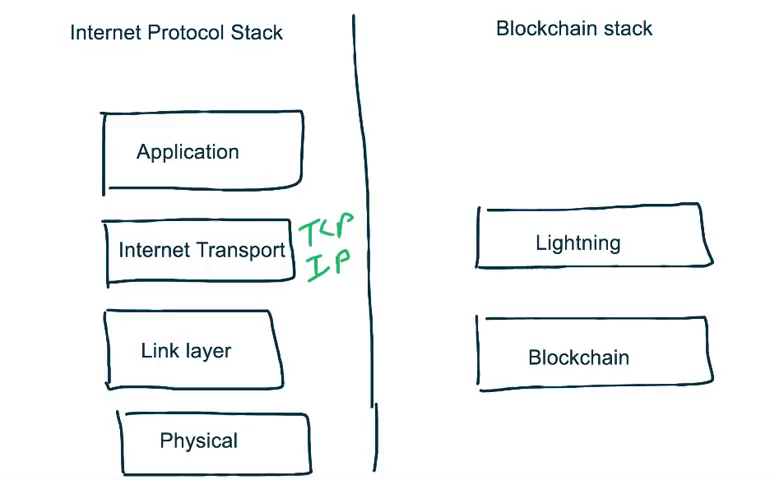
Step: Draw a connector line matching a layer across the Internet and blockchain stacks
drag(362, 240, 436, 240)
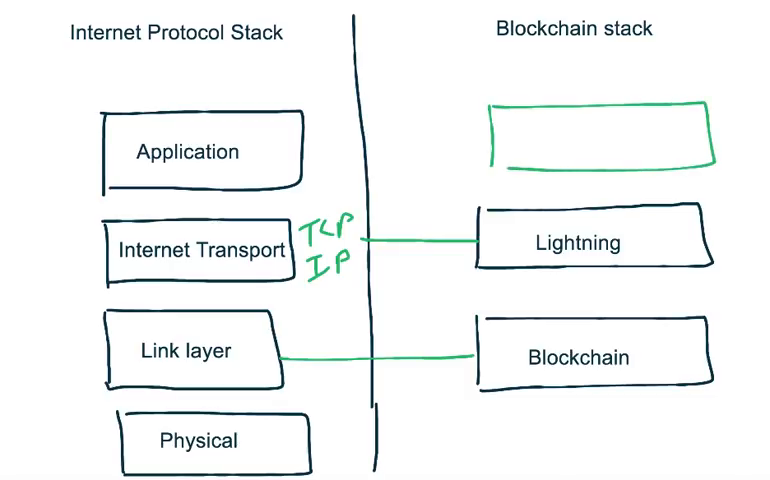
Step: Write a question mark in the empty layer box above Lightning
text(?)
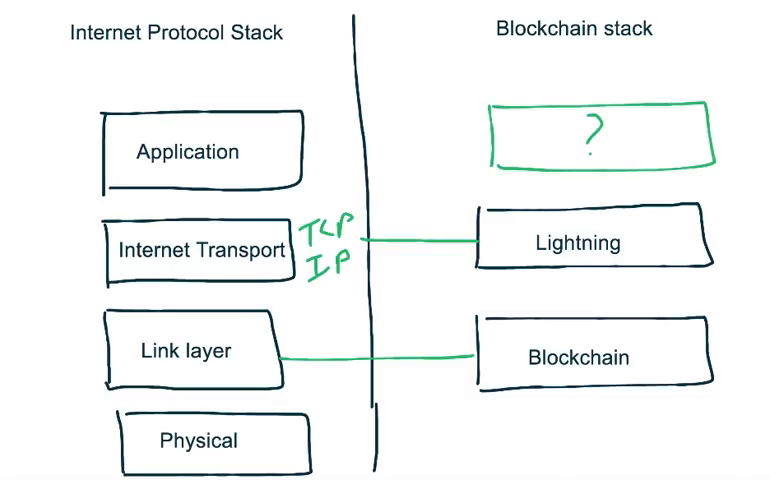